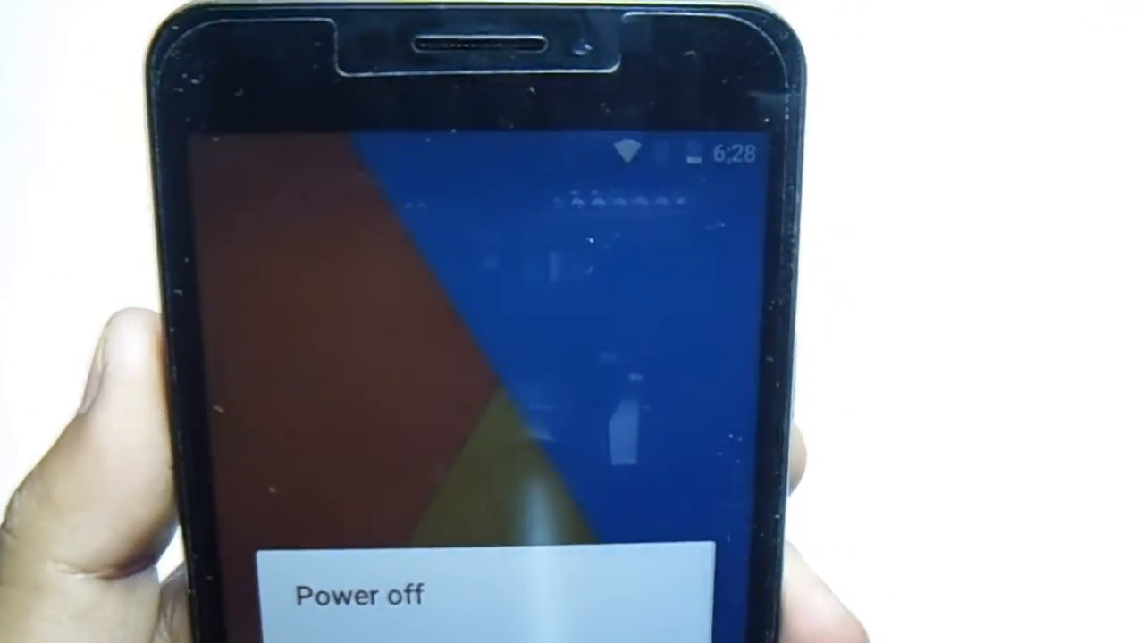
# Step: Power off the Android phone to boot it into TWRP recovery
pyautogui.click(357, 594)
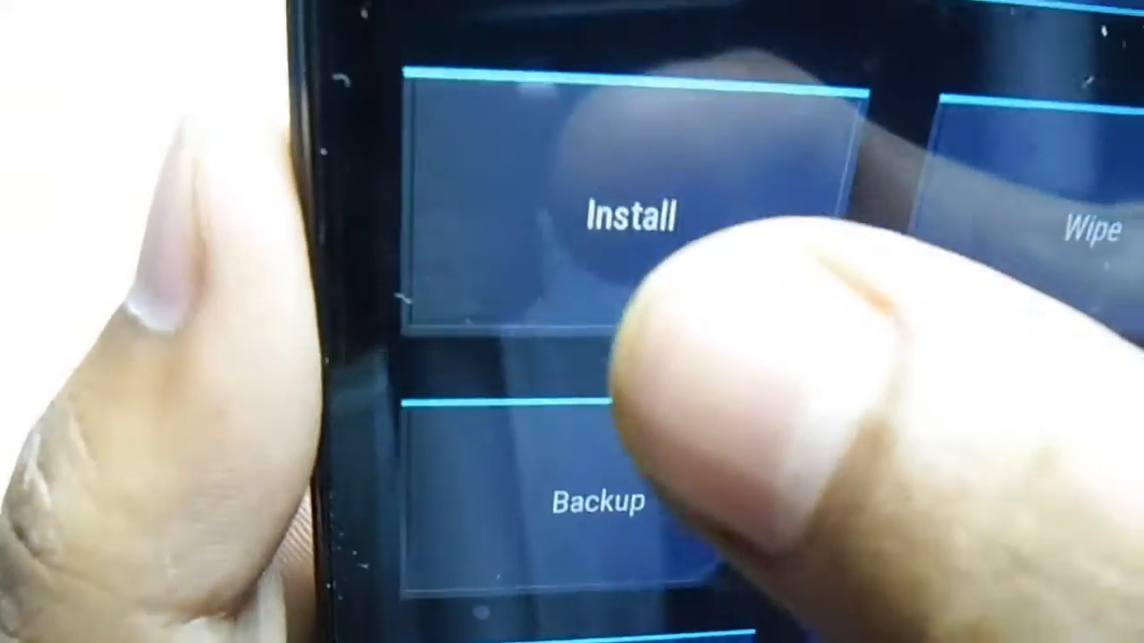
# Step: Install the DolbyDigitalPlus zip from the /usb-otg Dolby folder
pyautogui.click(634, 214)
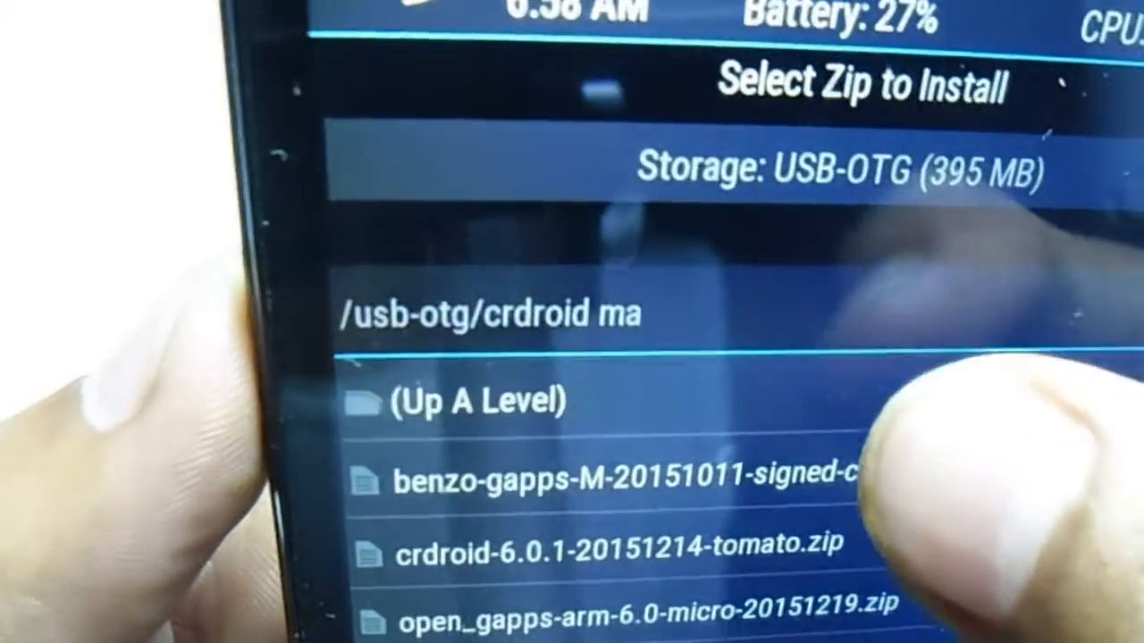
pyautogui.click(478, 402)
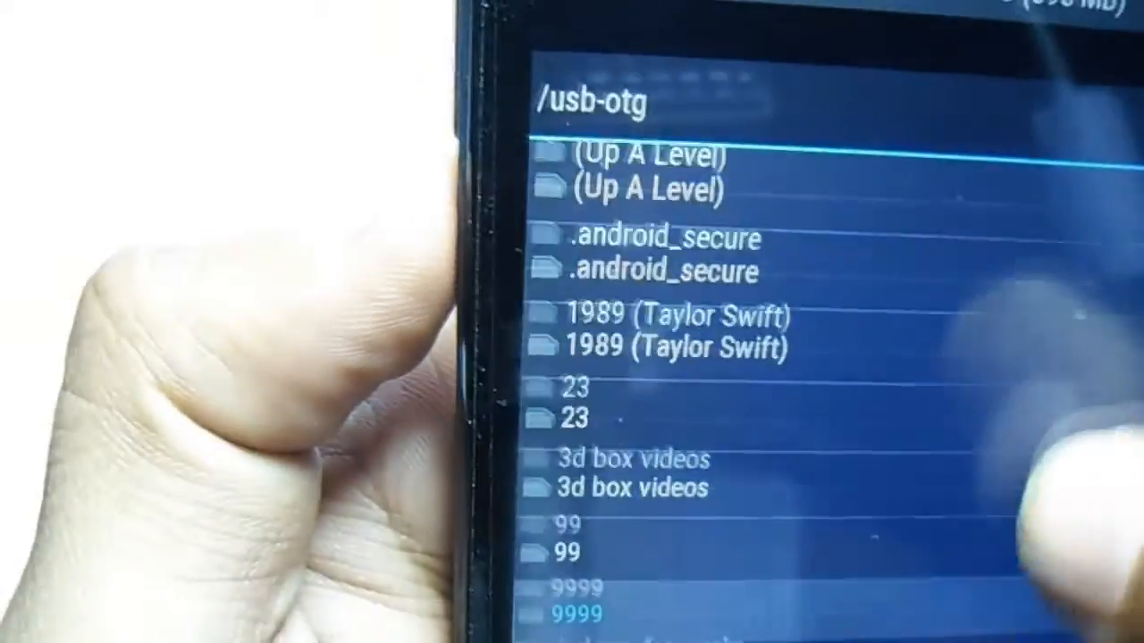
pyautogui.scroll(-3)
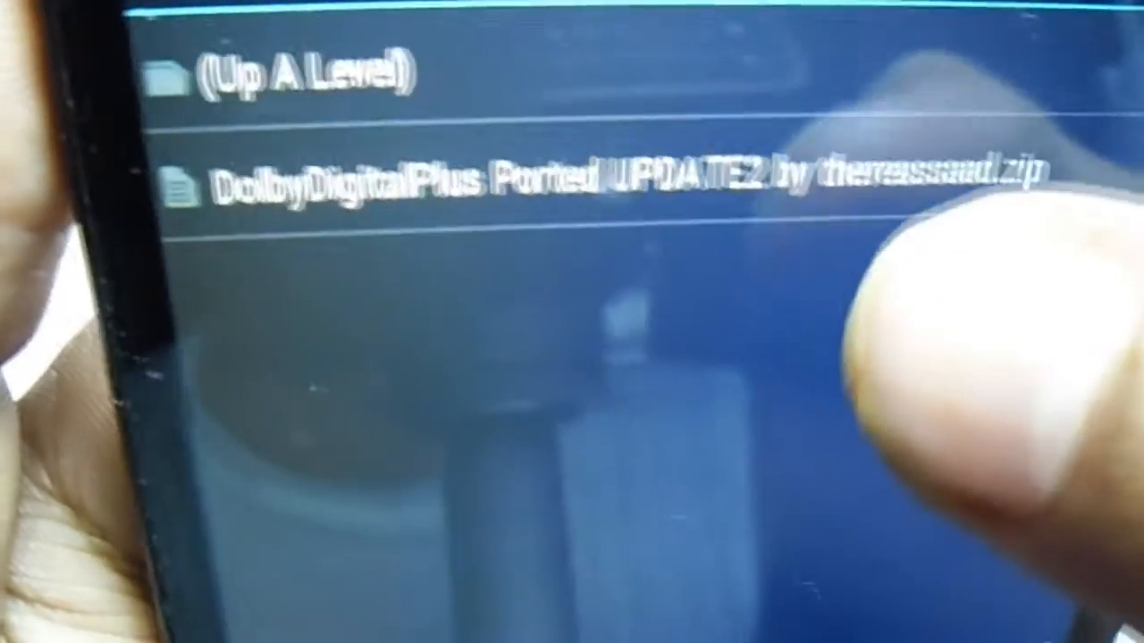
pyautogui.click(581, 179)
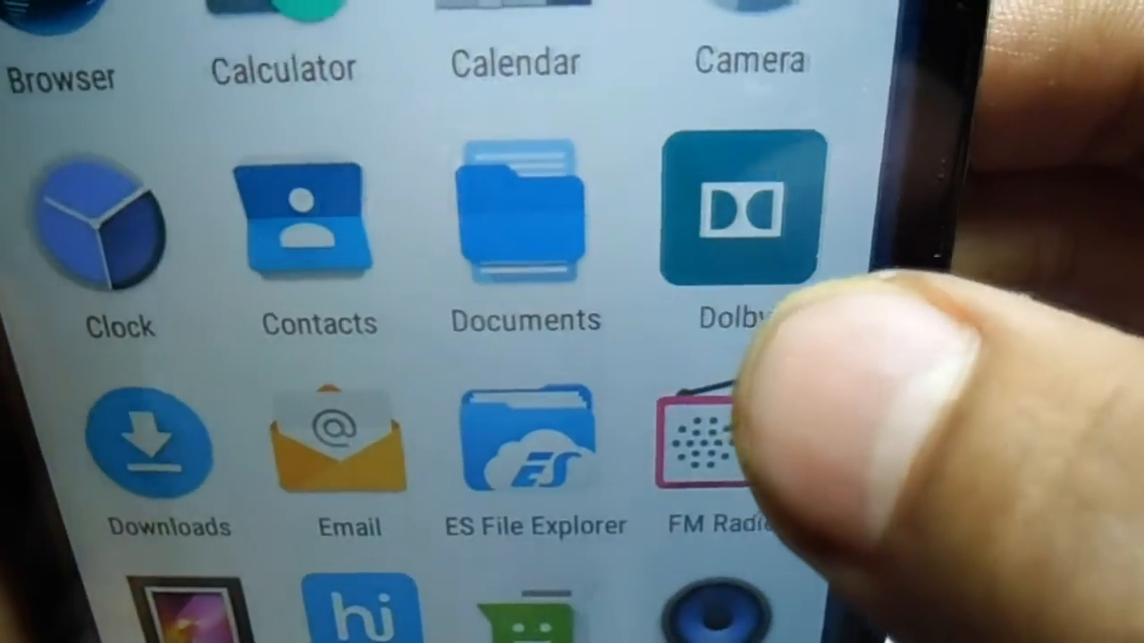
# Step: Launch the Dolby app from the app drawer to its Play Demo screen
pyautogui.click(739, 215)
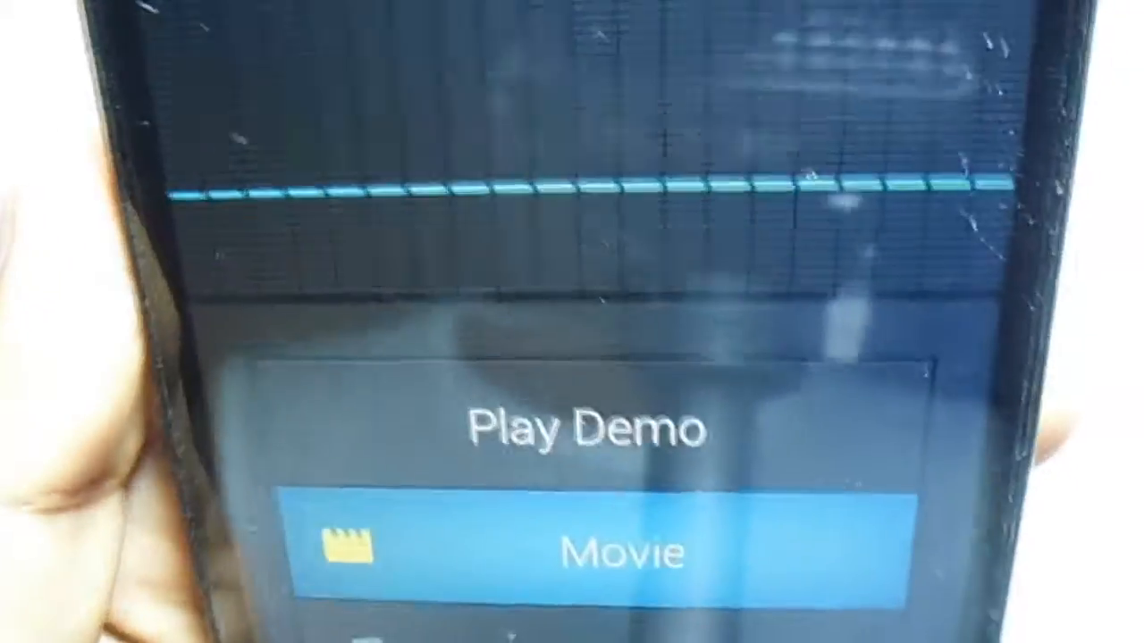